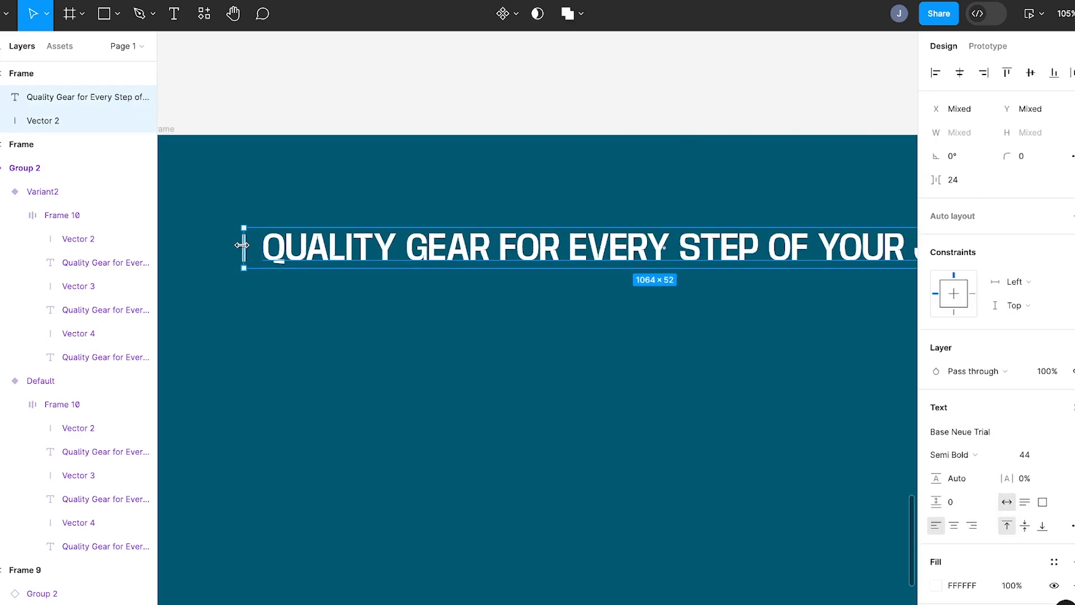
# Wrap the repeated divider-and-tagline pairs in a horizontal auto layout named autolayout.
pyautogui.press('shift+a')
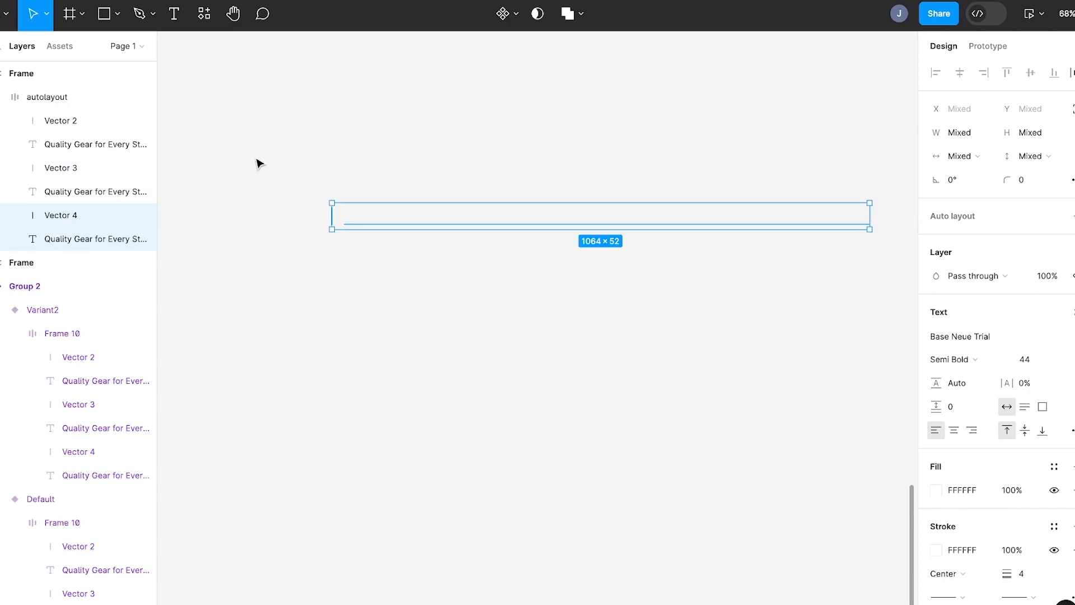
pyautogui.click(47, 96)
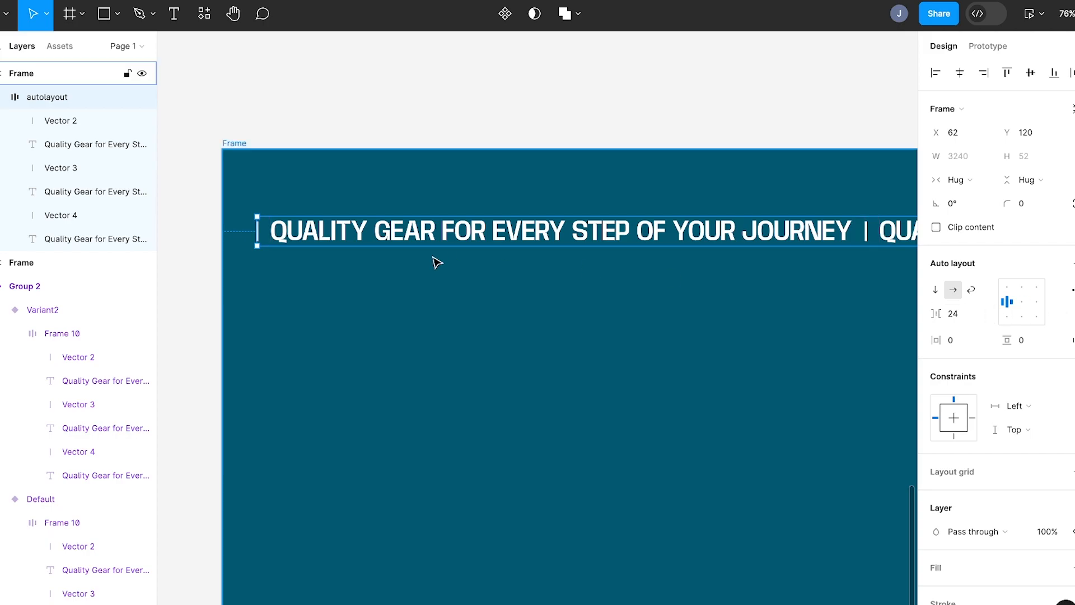
# Group the tagline row into the Text scroll component and resize it to 1440 wide.
pyautogui.press('cmd+g')
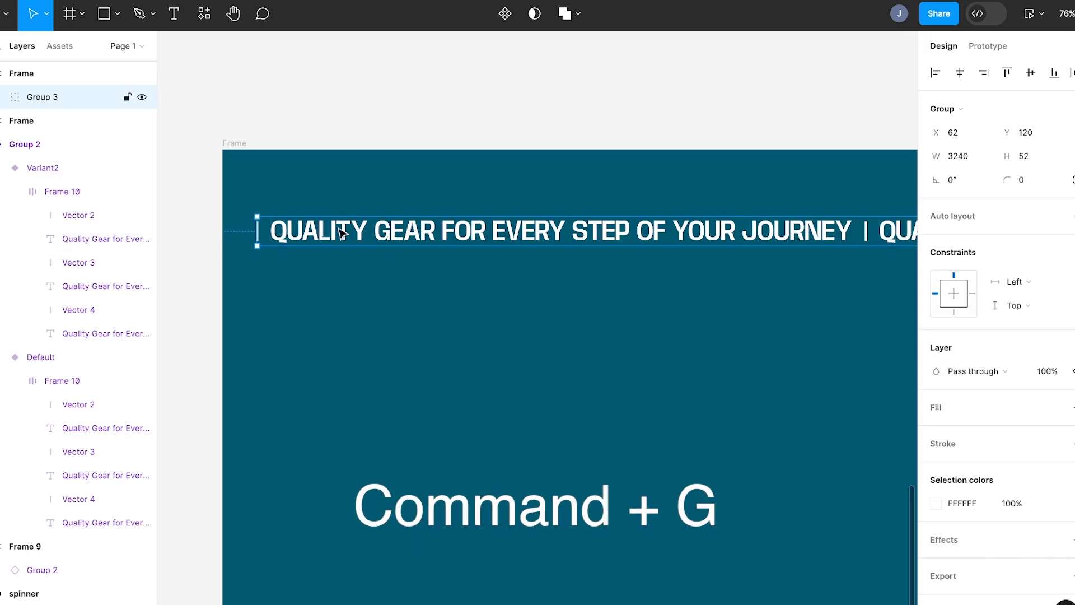
pyautogui.write('grou')
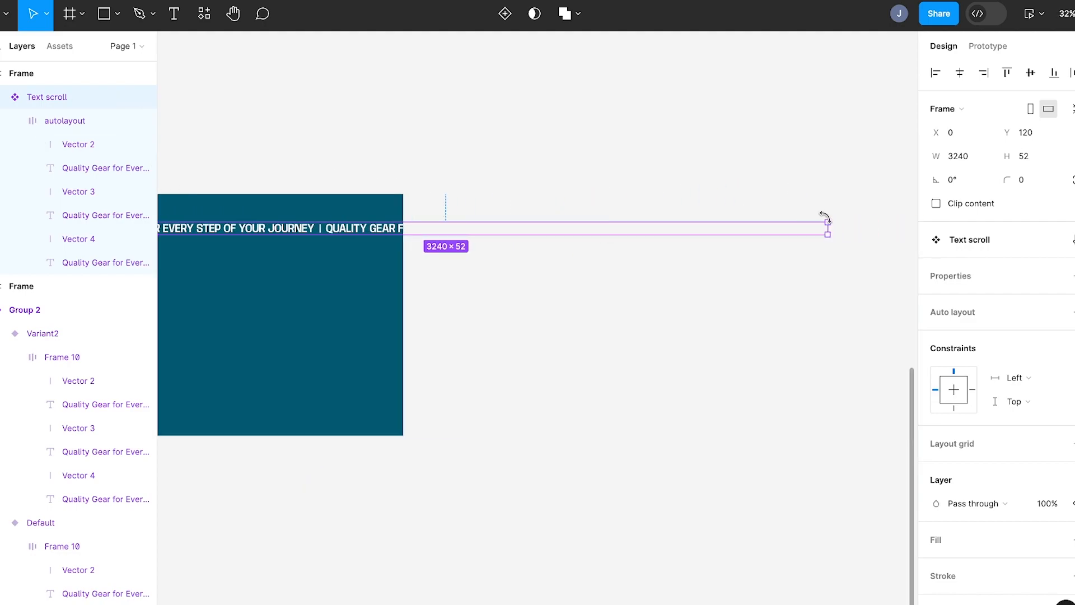
pyautogui.moveTo(828, 228); pyautogui.dragTo(403, 228)
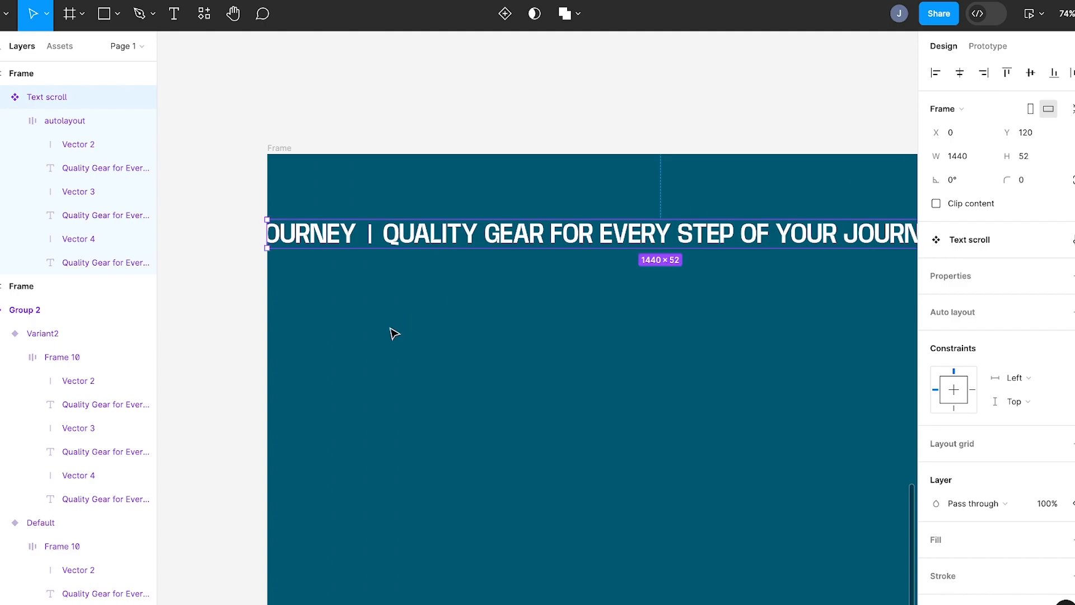
# Review the row's advanced auto layout settings and enable Clip content on Text scroll.
pyautogui.click(65, 121)
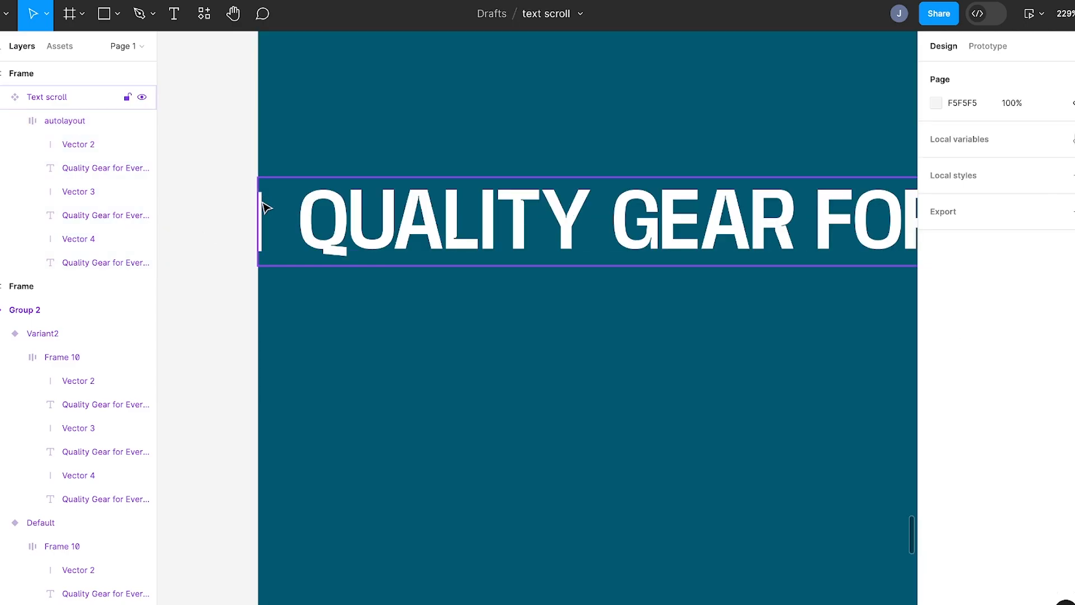
pyautogui.moveTo(286, 202)
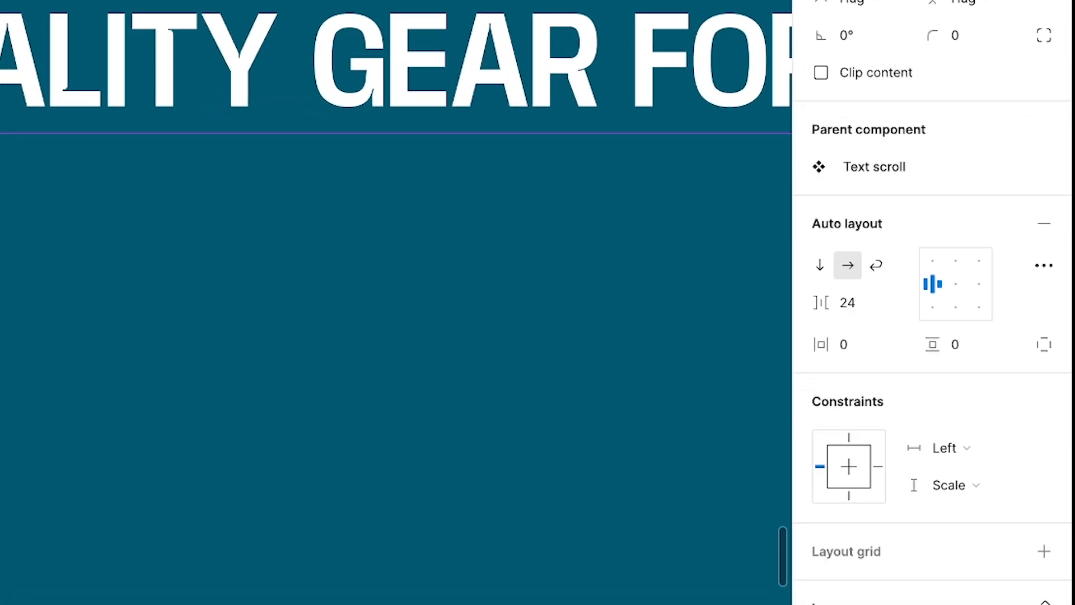
pyautogui.click(1044, 265)
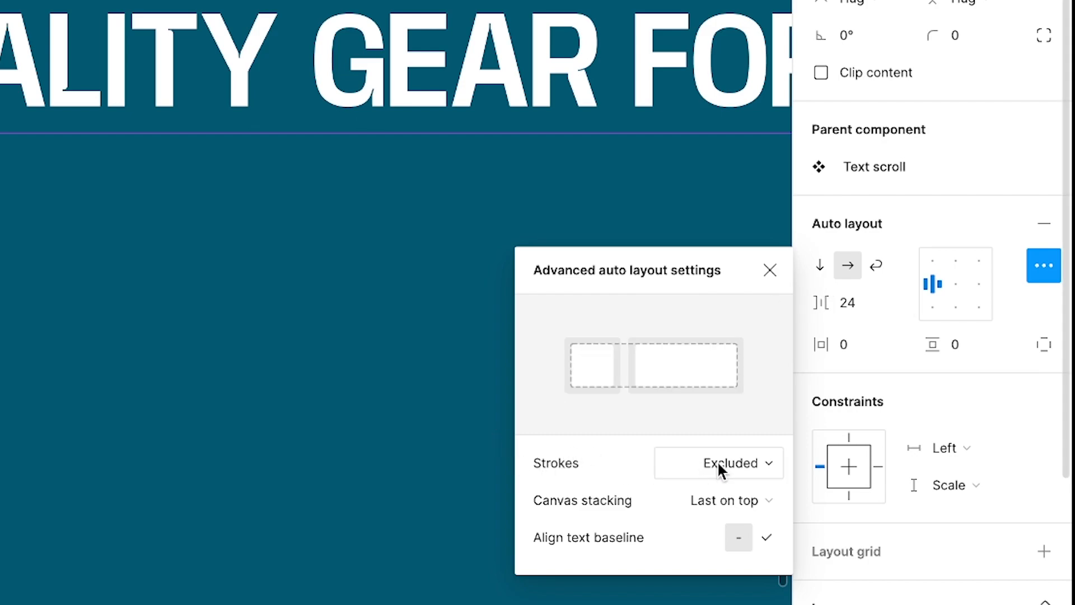
pyautogui.click(718, 463)
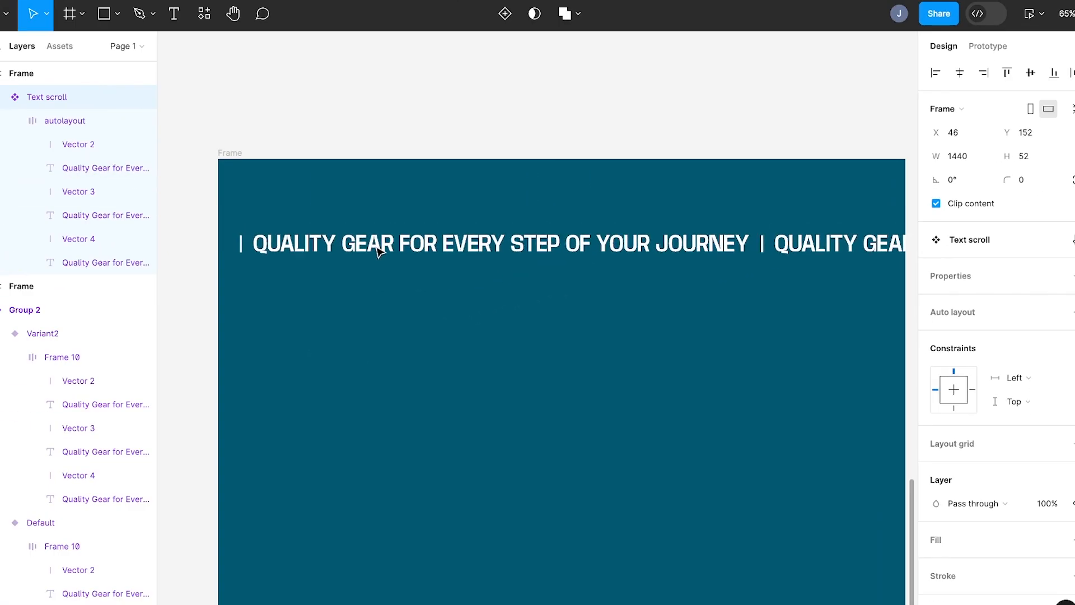
# Add 1st and 2nd variants and shift the 2nd variant's tagline row to X -1092.
pyautogui.click(67, 121)
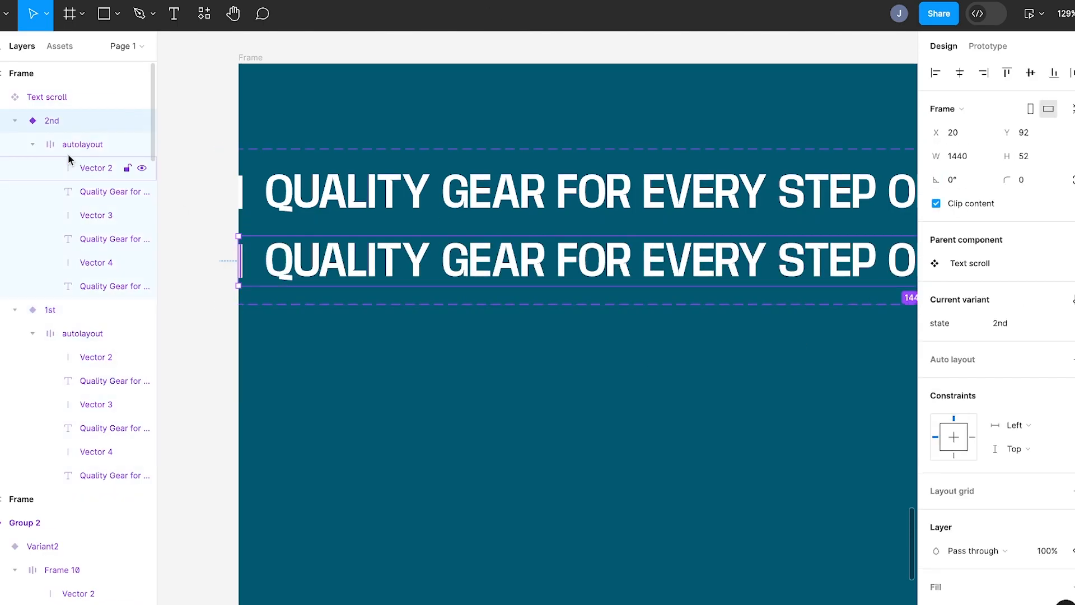
pyautogui.click(84, 144)
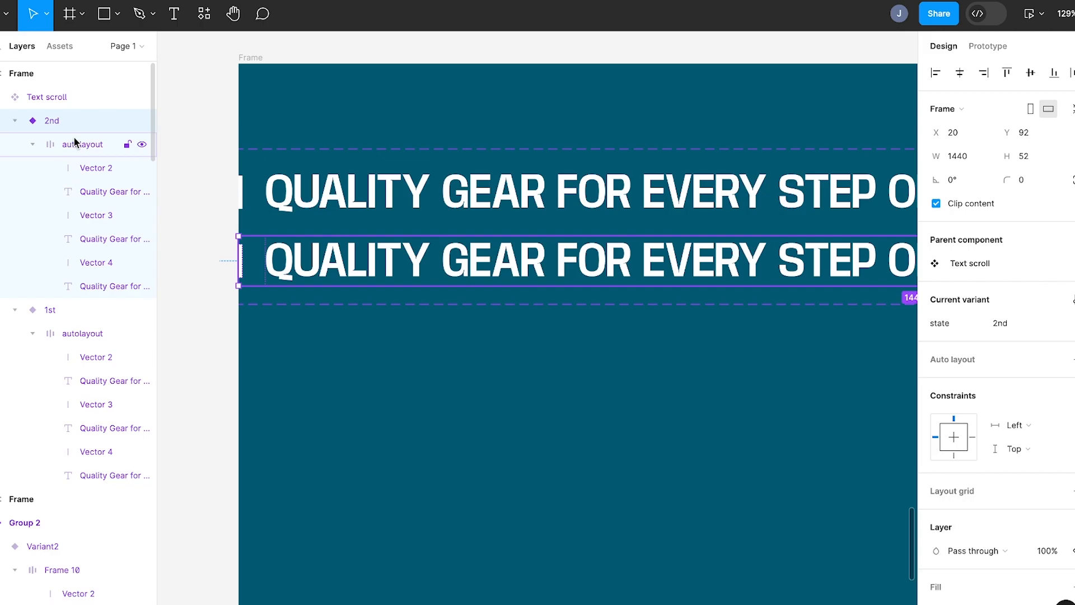
pyautogui.click(87, 144)
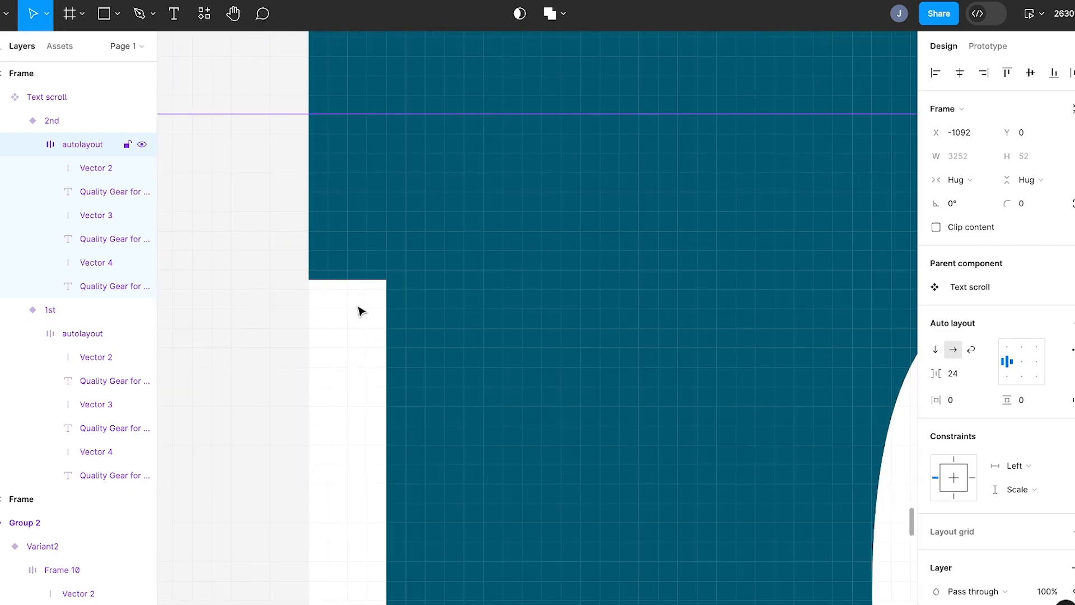
pyautogui.scroll(-3)
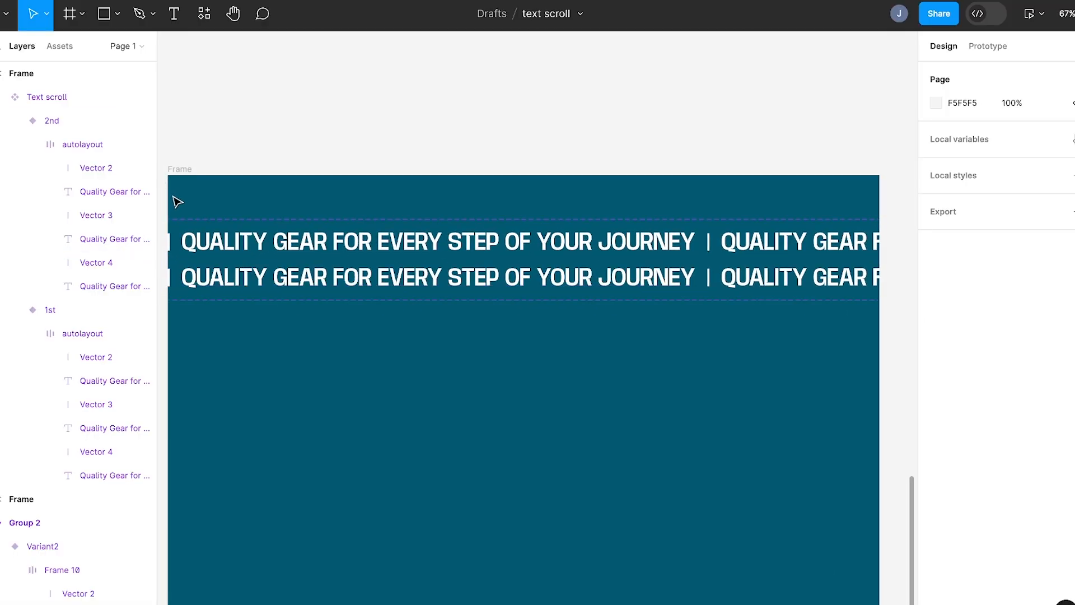
# Link the 1st variant to the 2nd and pick its transition animation.
pyautogui.click(988, 46)
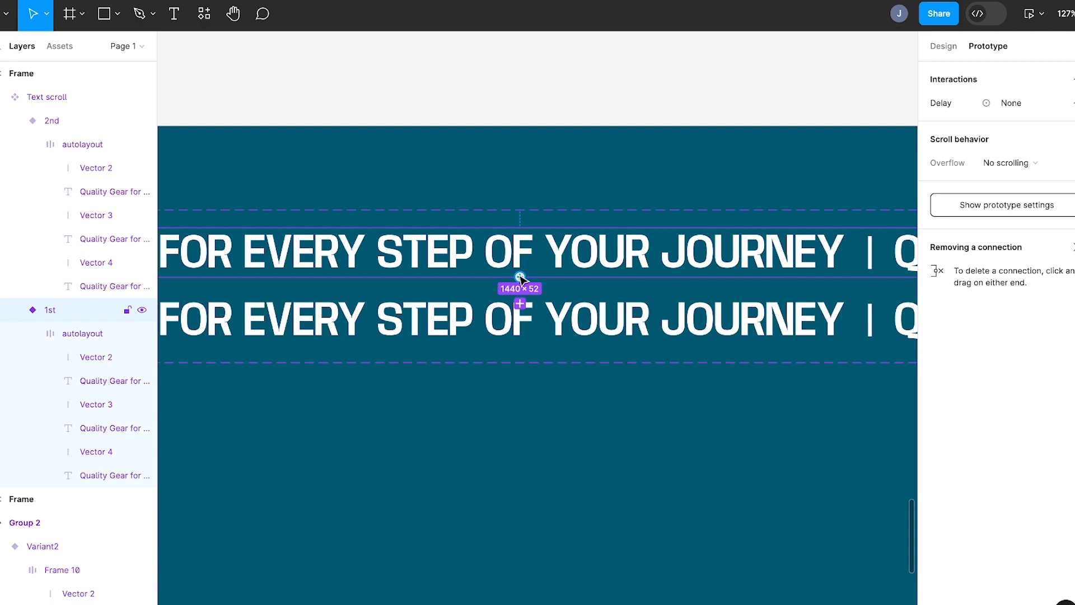
pyautogui.click(520, 304)
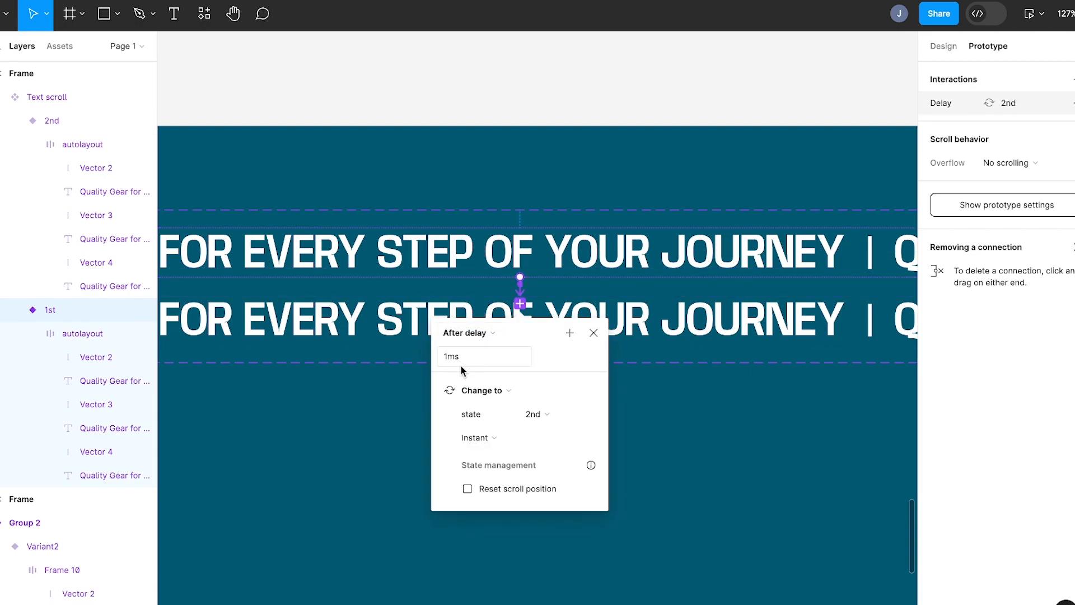
pyautogui.click(478, 438)
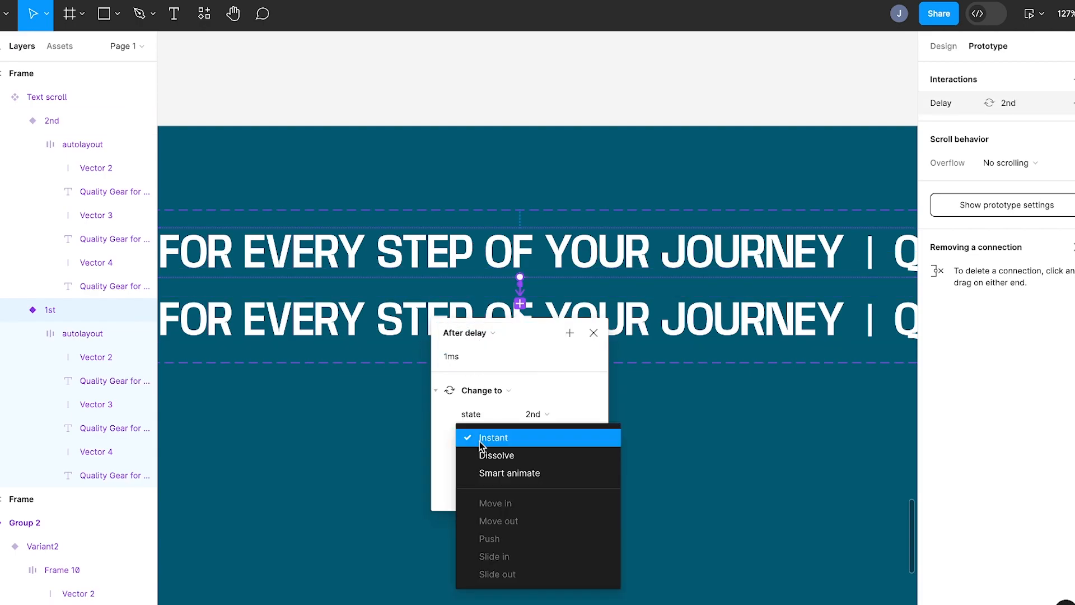
pyautogui.click(509, 473)
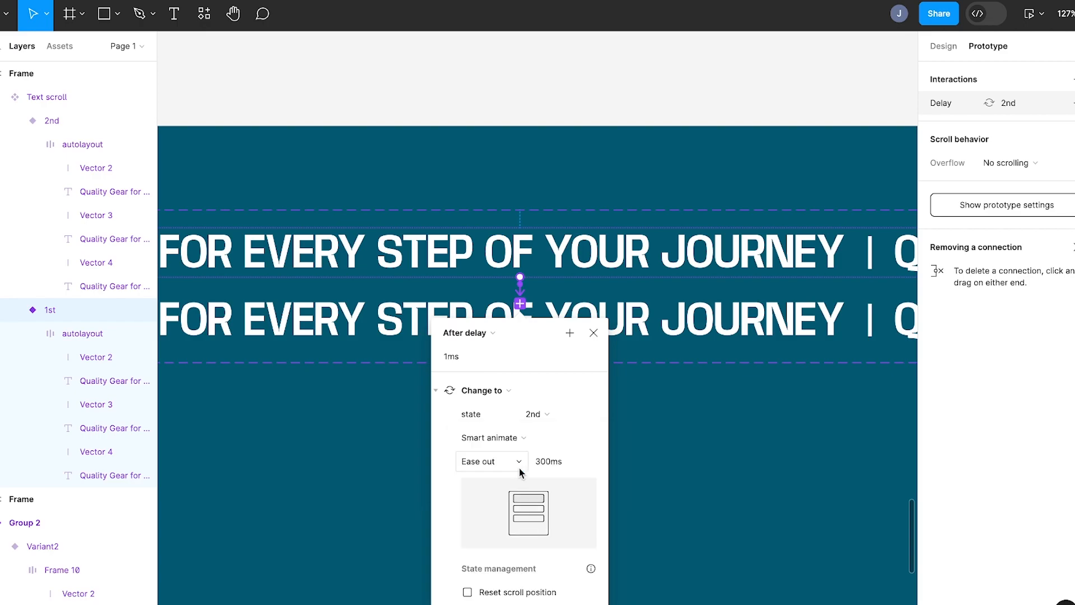
# Set the transition duration to 750 with Linear easing.
pyautogui.click(562, 461)
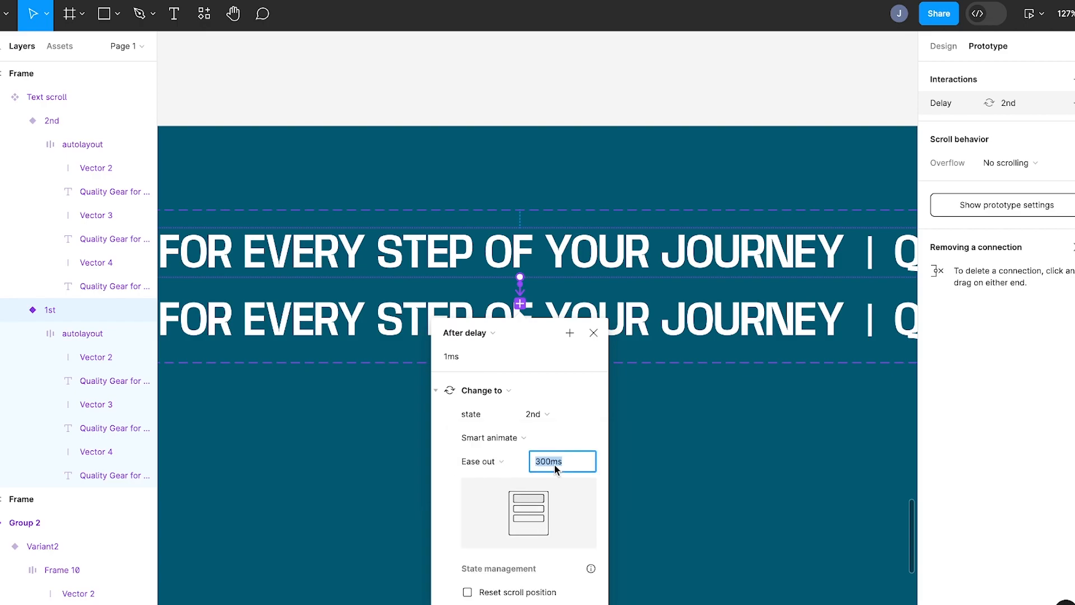
pyautogui.write('750')
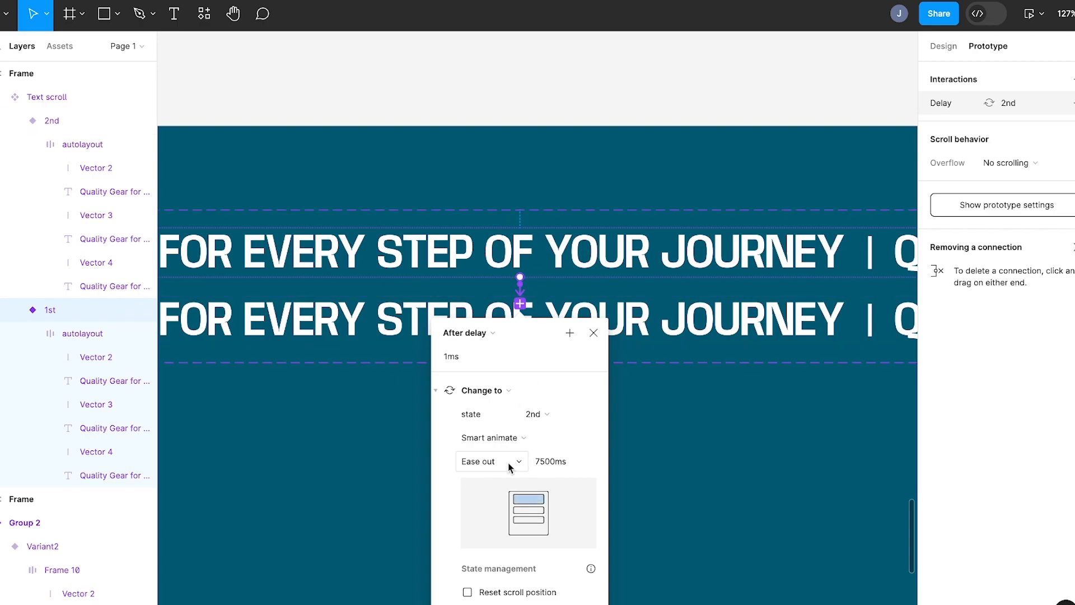
pyautogui.click(486, 460)
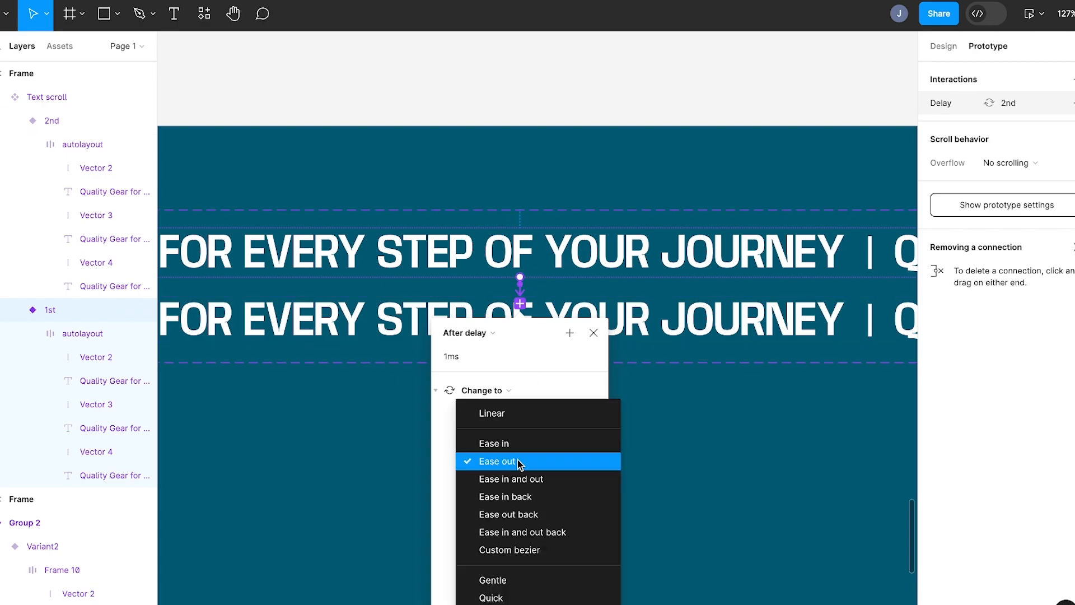
pyautogui.click(491, 412)
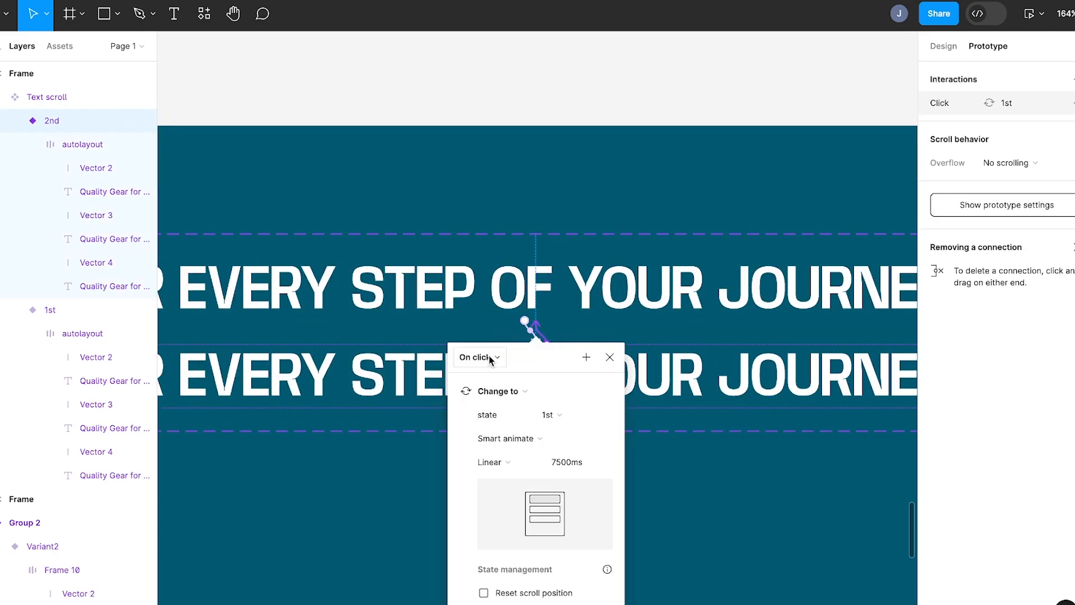
# Change the 2nd variant's return trigger to After delay, keeping Smart animate.
pyautogui.click(479, 357)
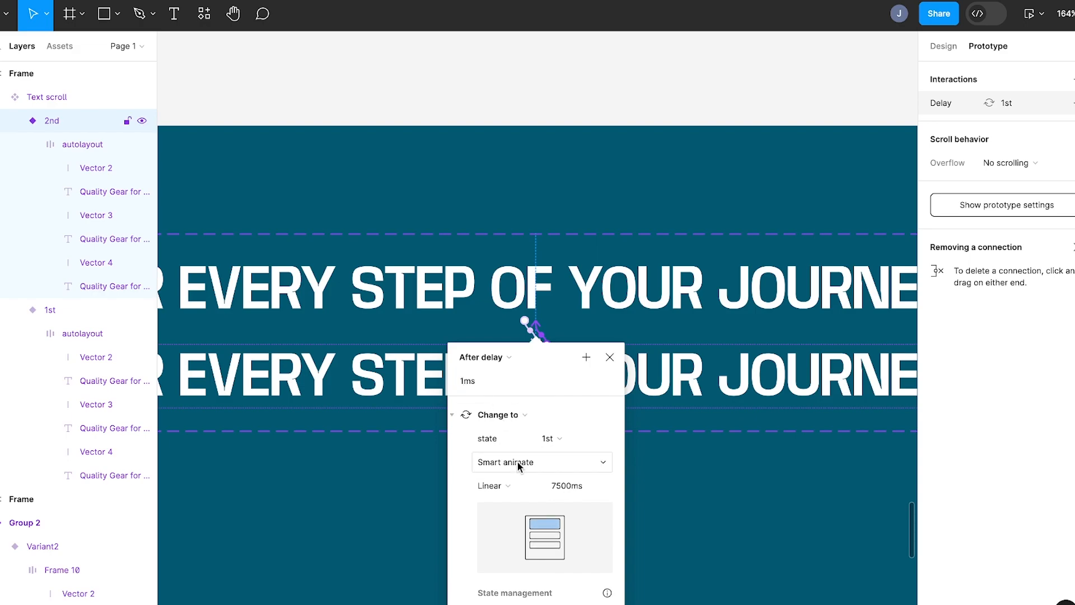
pyautogui.click(541, 462)
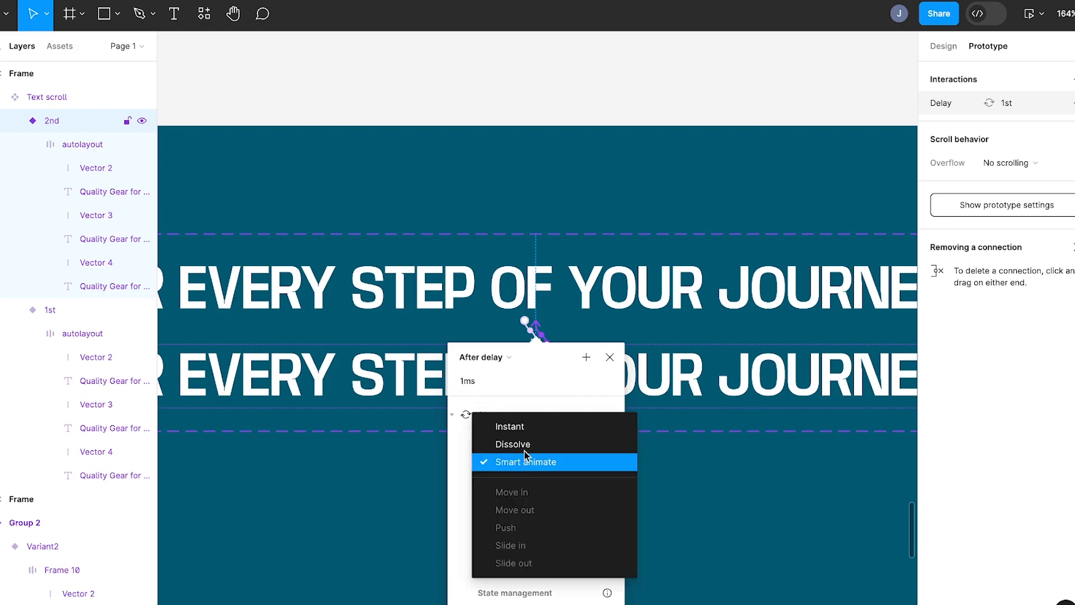
pyautogui.click(526, 461)
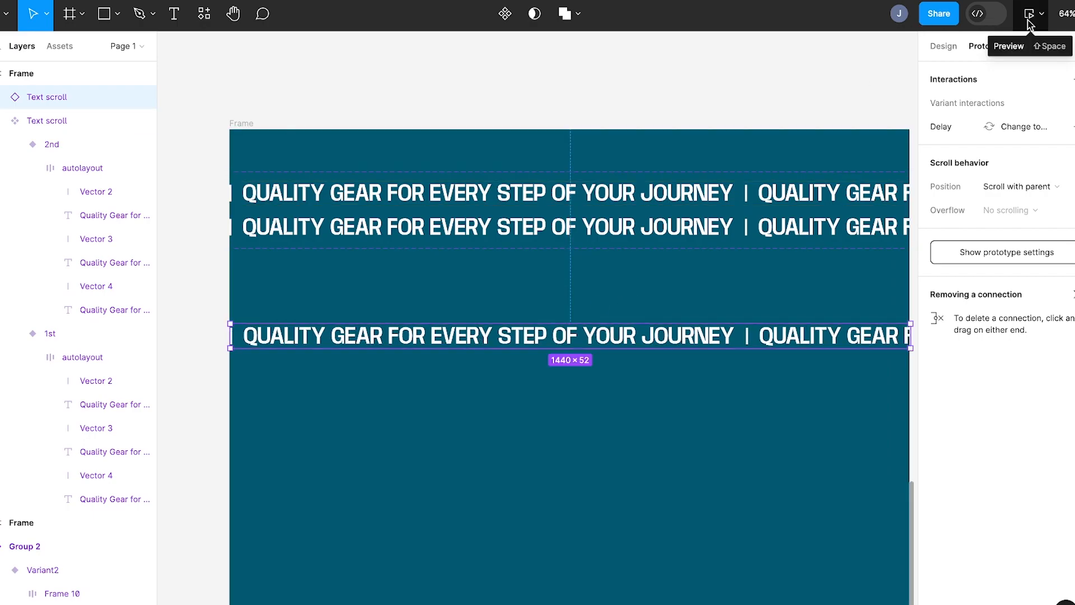
# Preview the marquee prototype and open the after-delay interaction's settings.
pyautogui.click(1027, 13)
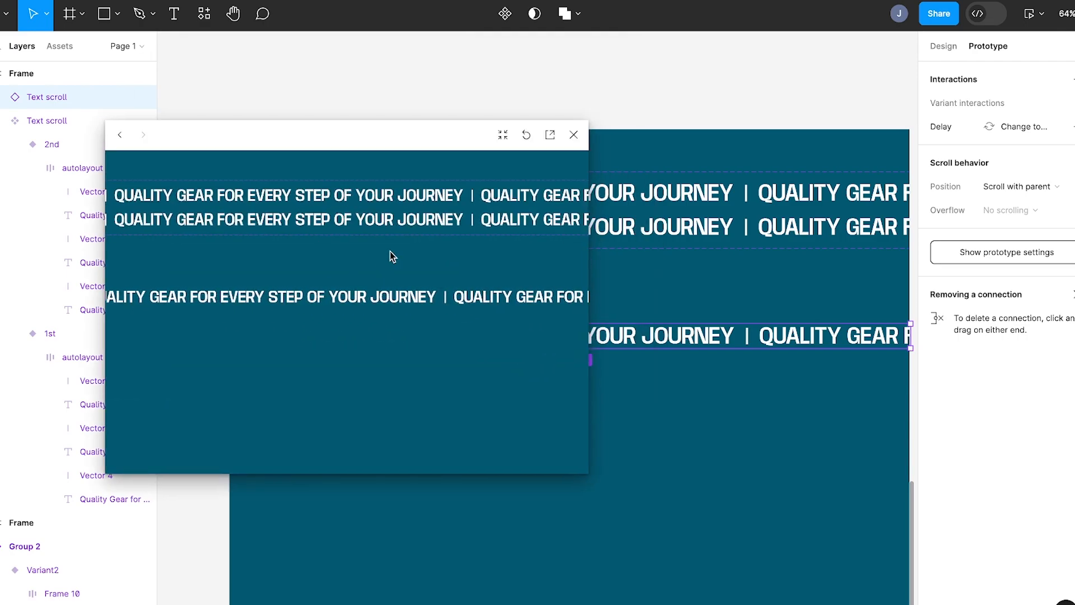
pyautogui.moveTo(343, 133); pyautogui.dragTo(285, 144)
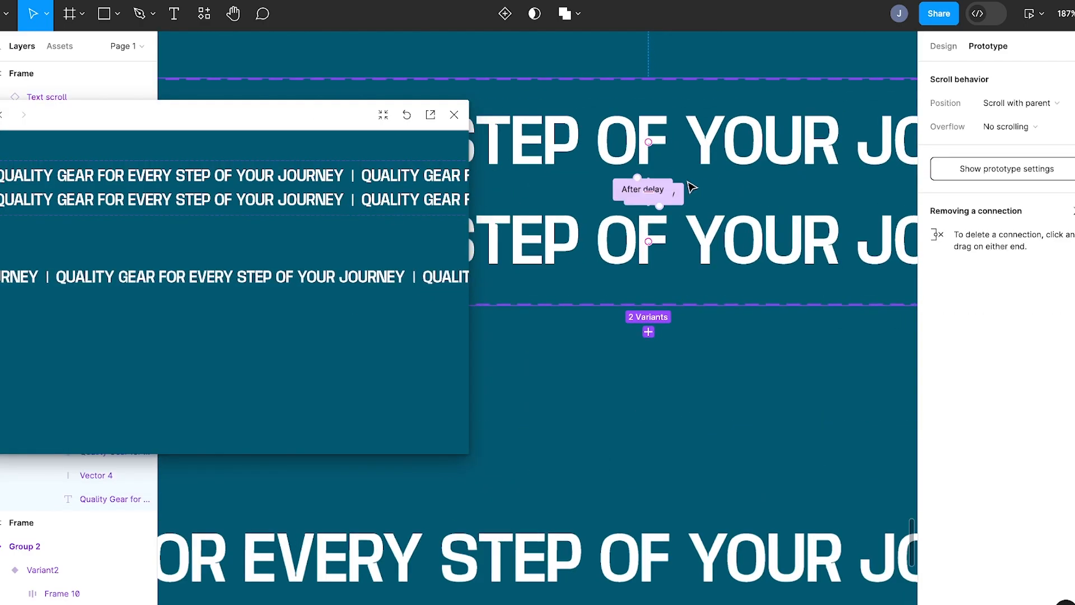
pyautogui.click(647, 190)
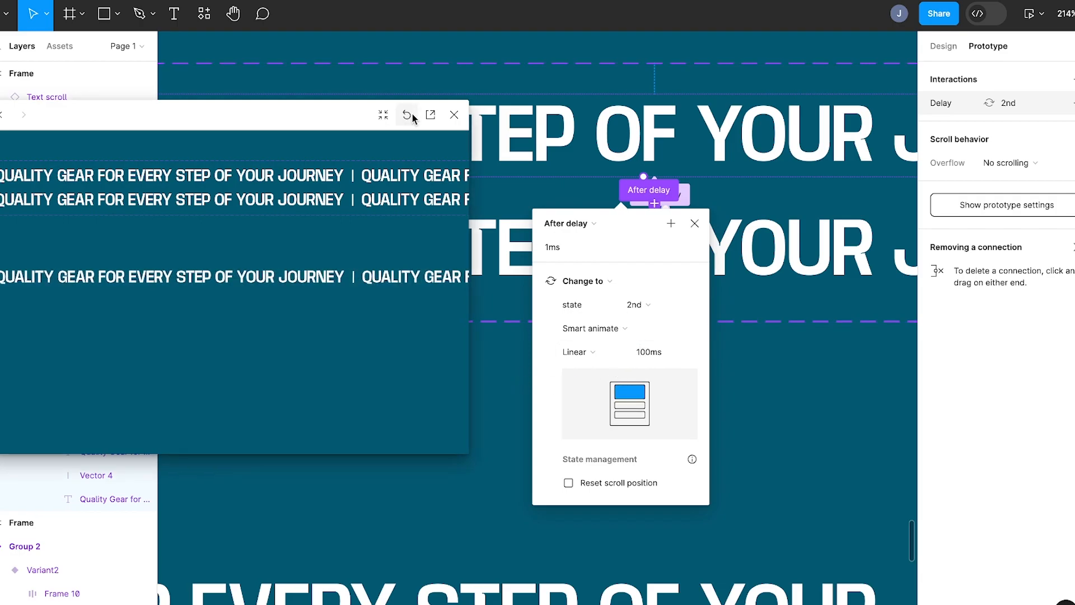
# Retype the transition duration as 7500ms.
pyautogui.click(662, 352)
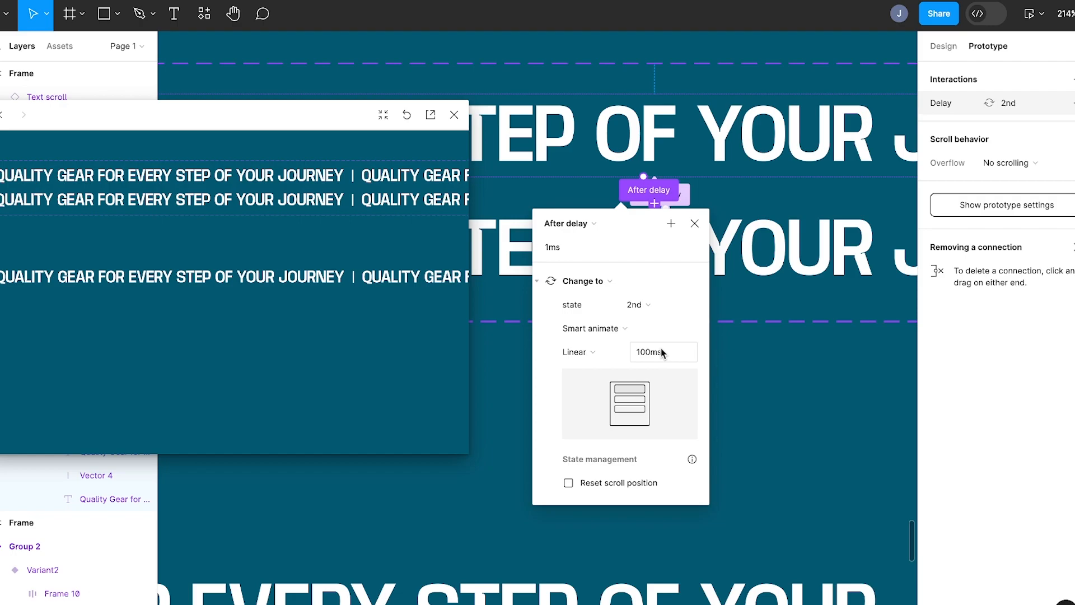
pyautogui.click(663, 351)
pyautogui.write('10000')
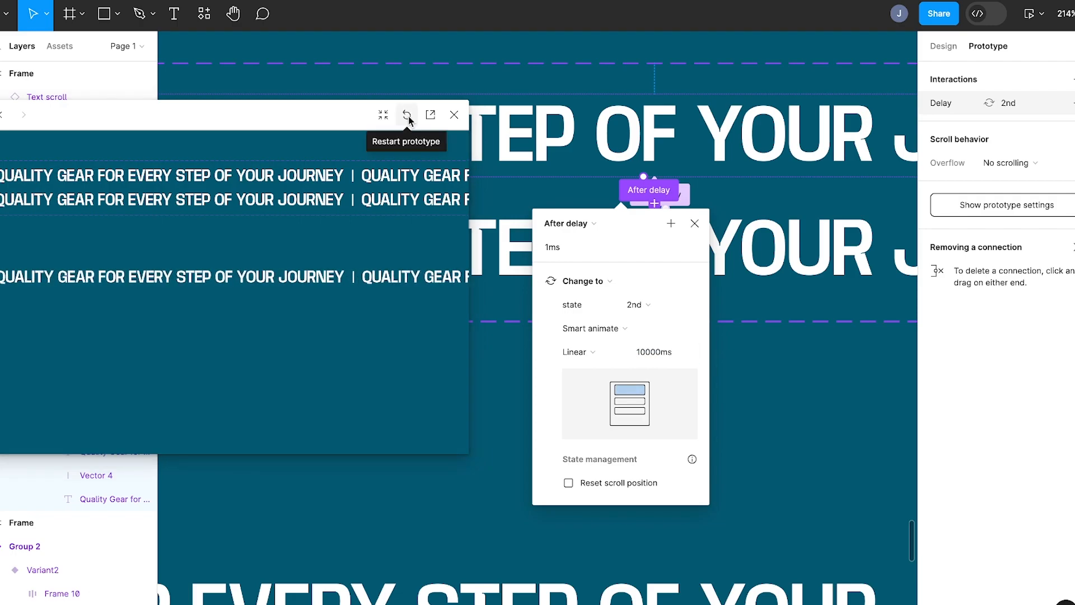
pyautogui.click(660, 352)
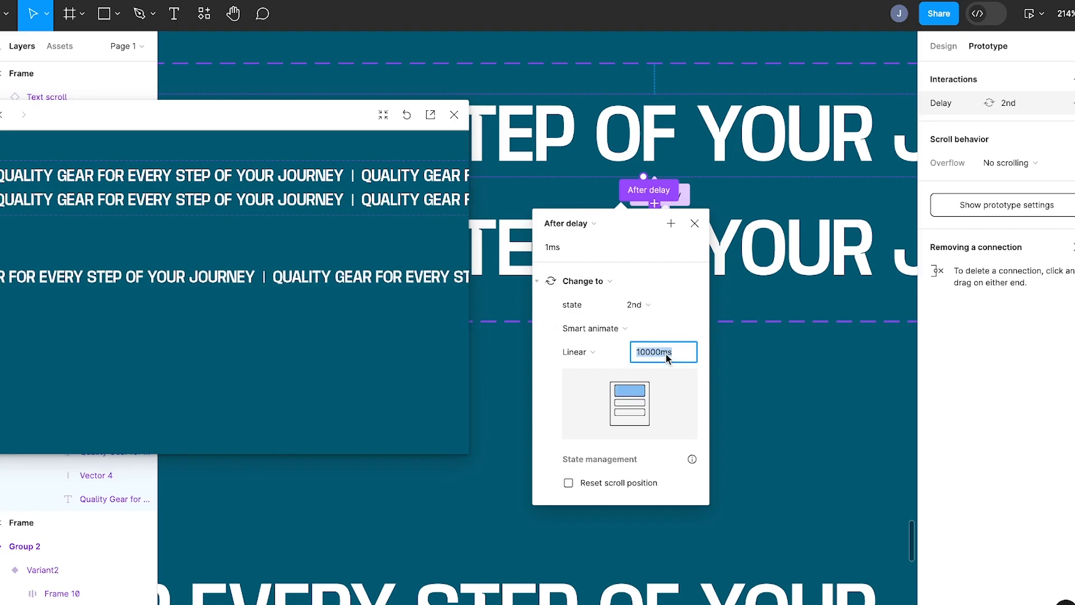
pyautogui.write('7')
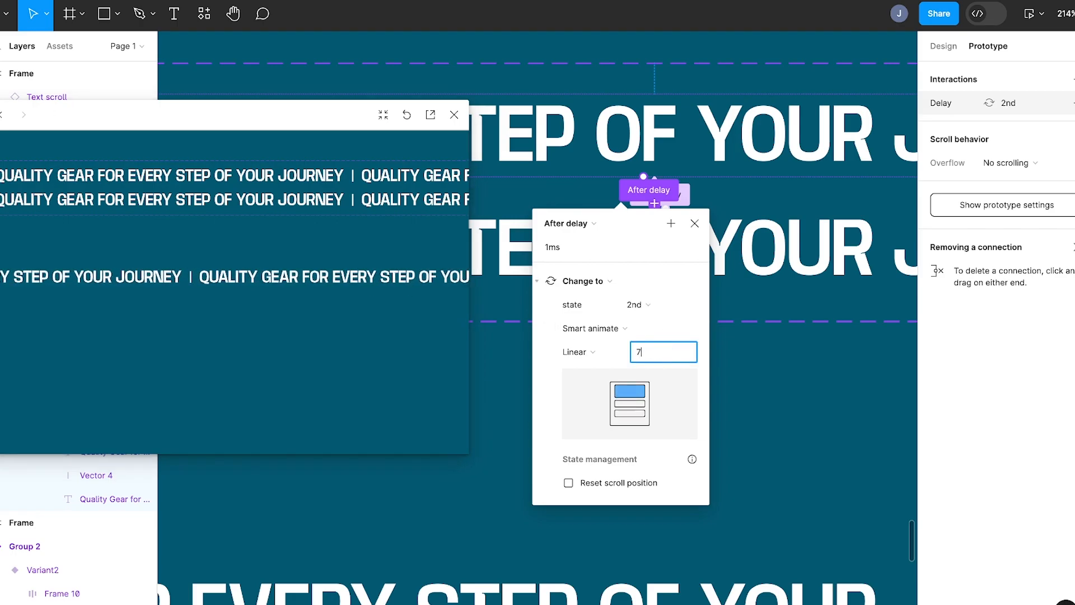
pyautogui.write('500ms')
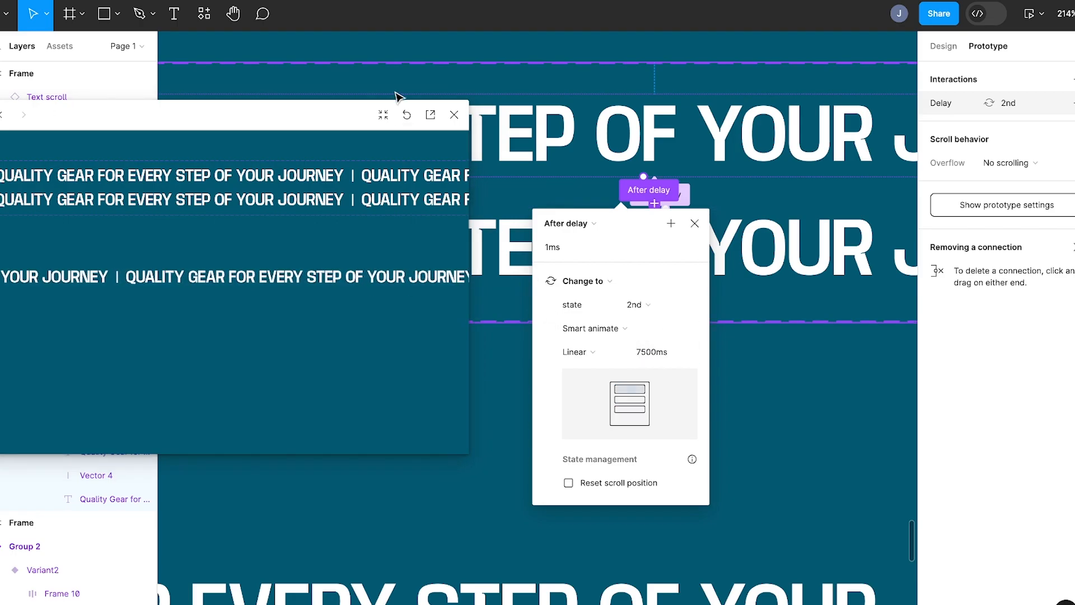
pyautogui.moveTo(671, 223)
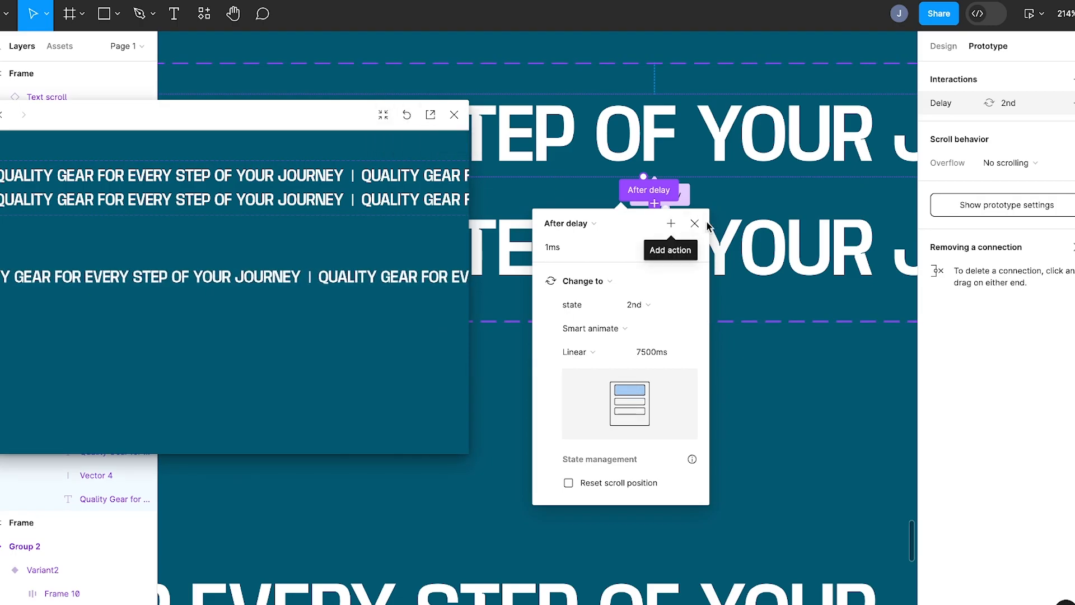